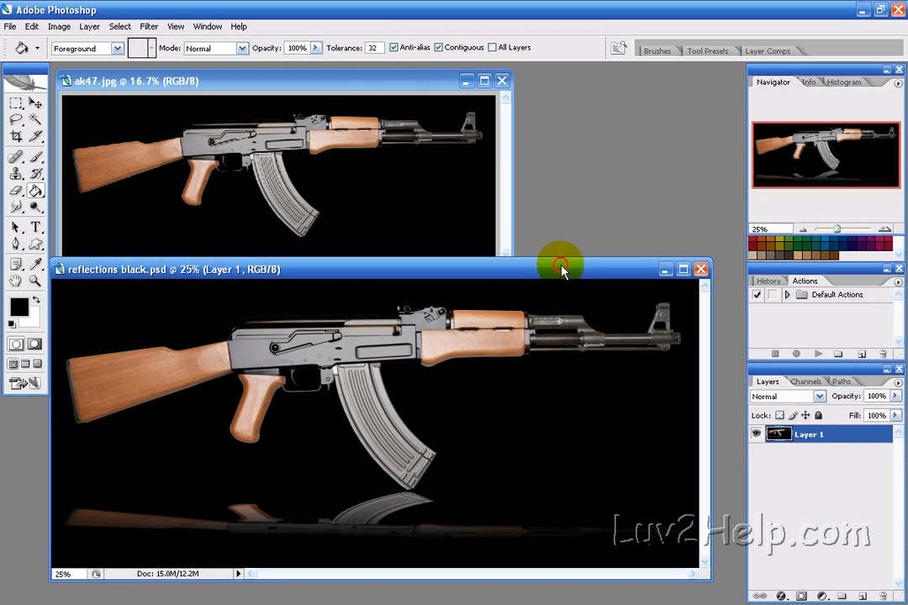
mouse_move(664, 269)
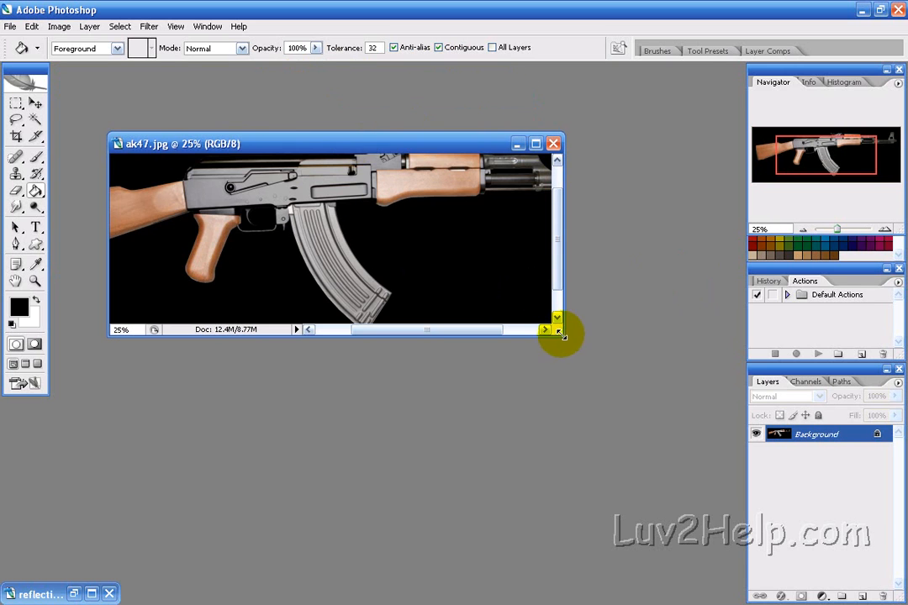
- Enlarge the ak47.jpg window so the whole AK-47 photo is visible
drag(561, 334, 727, 480)
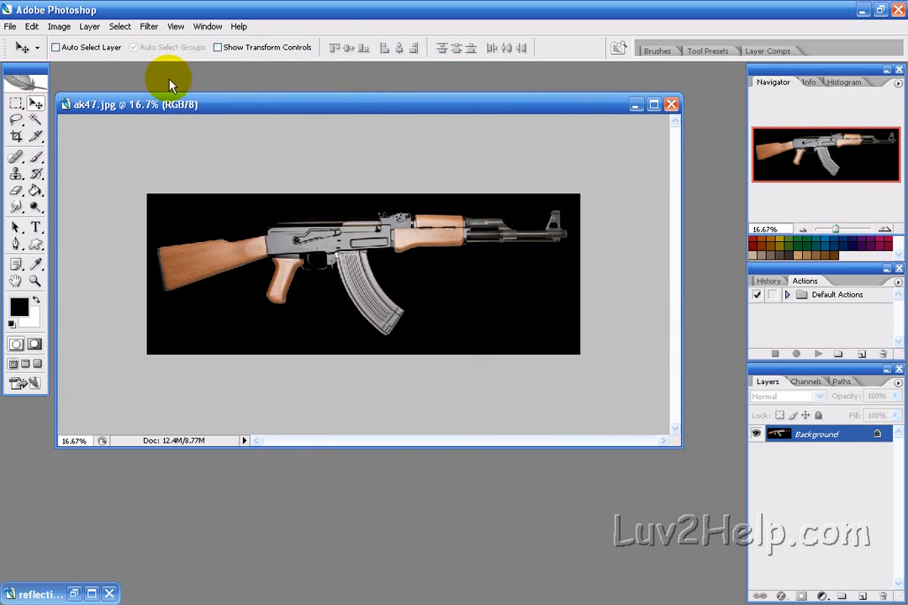
- Add extra canvas height below with a top-centre anchor, then fill the new white area black
click(58, 26)
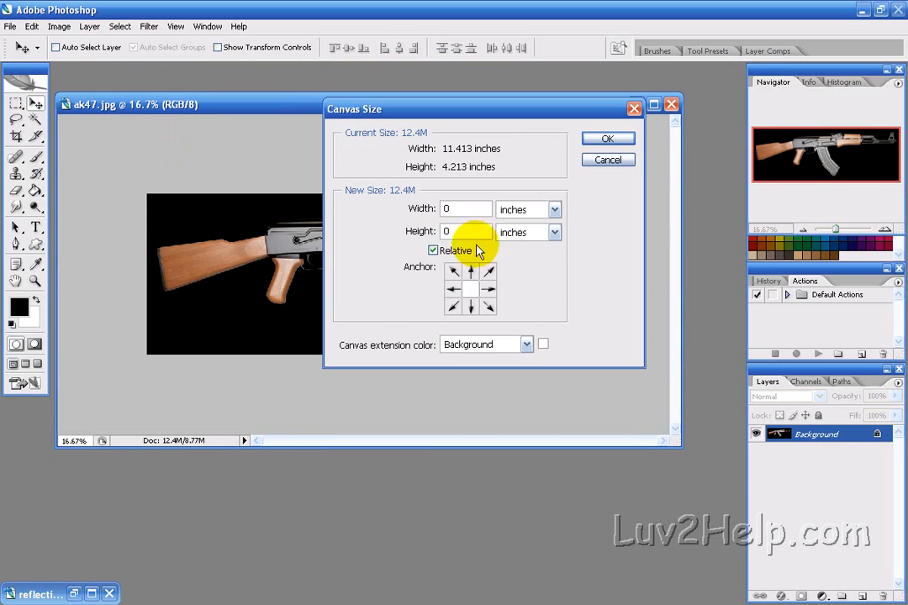
click(471, 286)
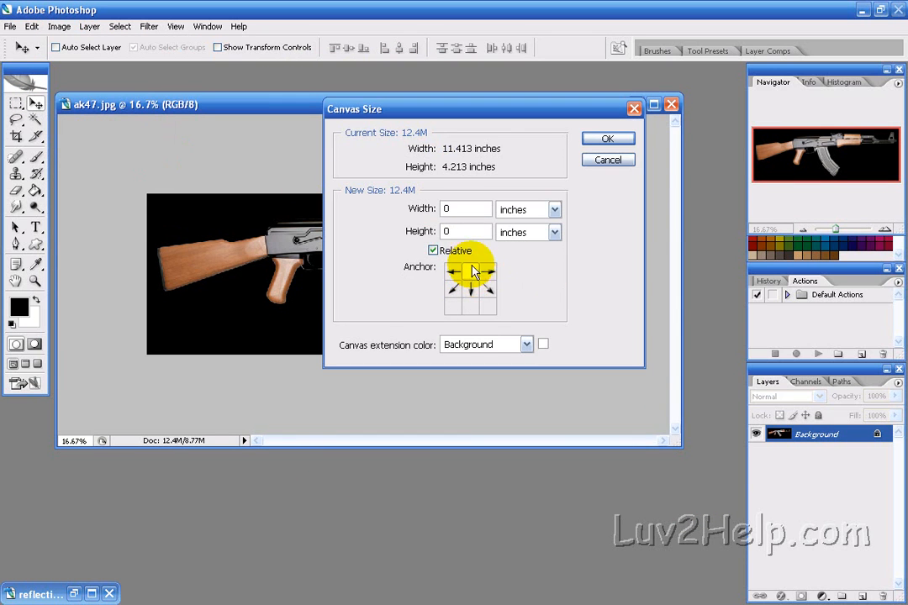
click(471, 280)
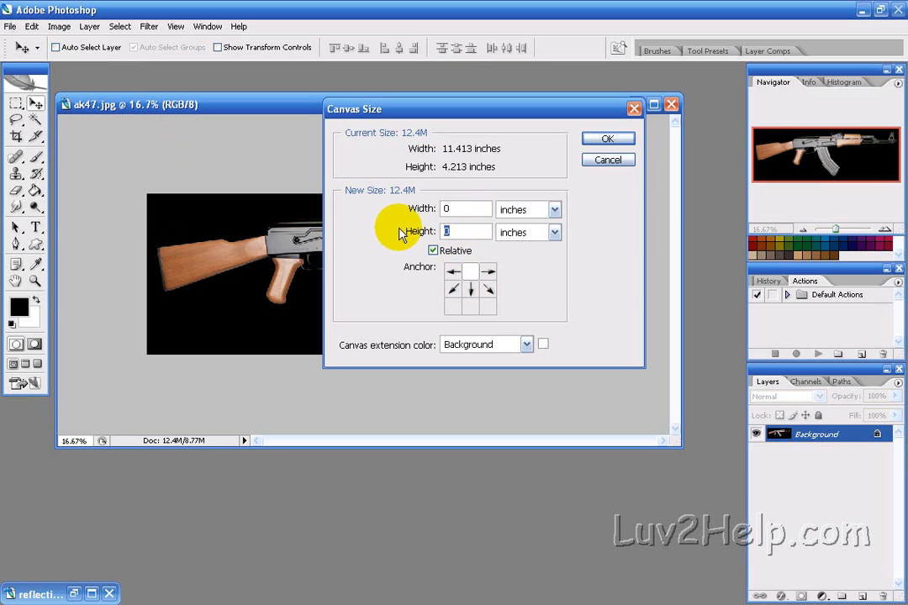
click(607, 138)
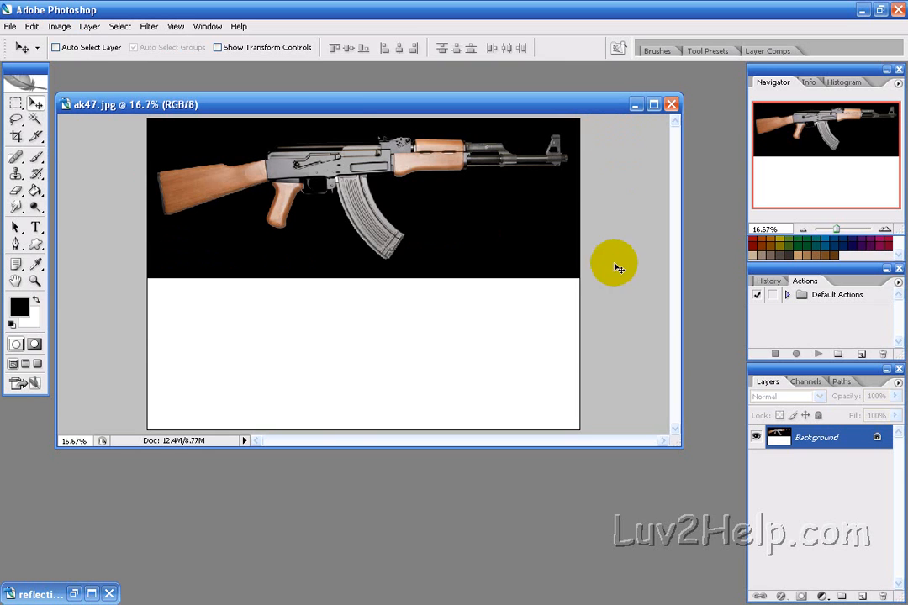
click(36, 189)
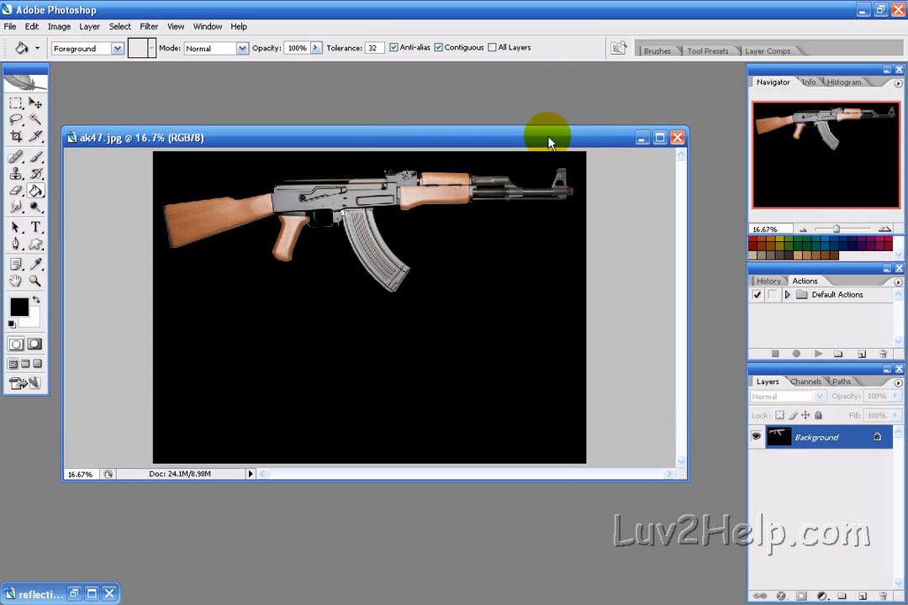
mouse_move(38, 194)
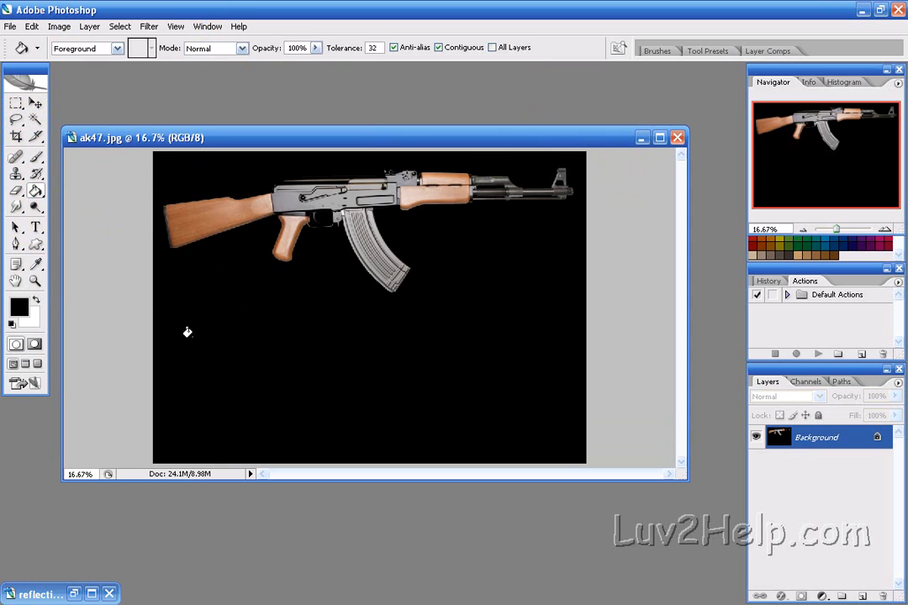
mouse_move(217, 7)
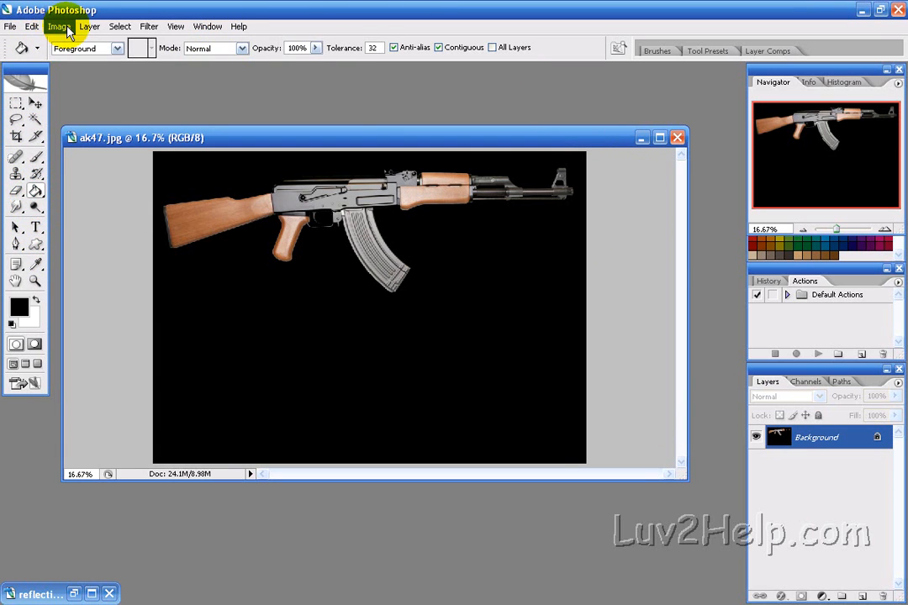
mouse_move(120, 26)
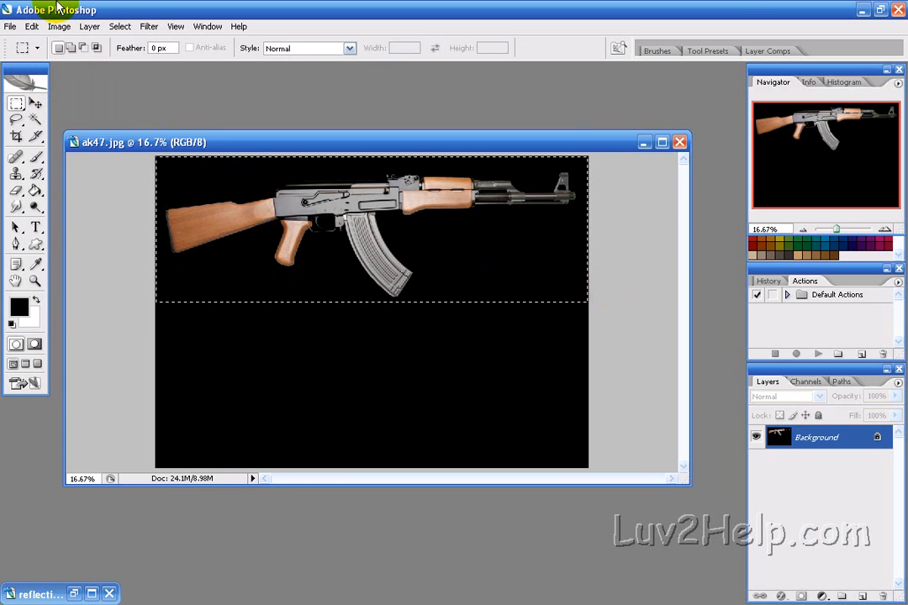
- Copy the gun onto a new layer, flip it vertically, and move it below the original
click(31, 26)
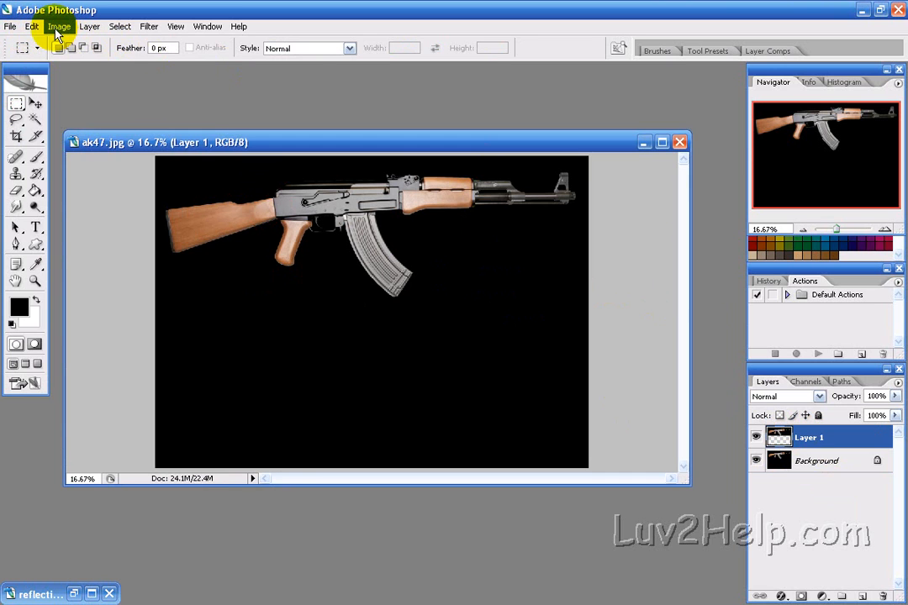
click(31, 26)
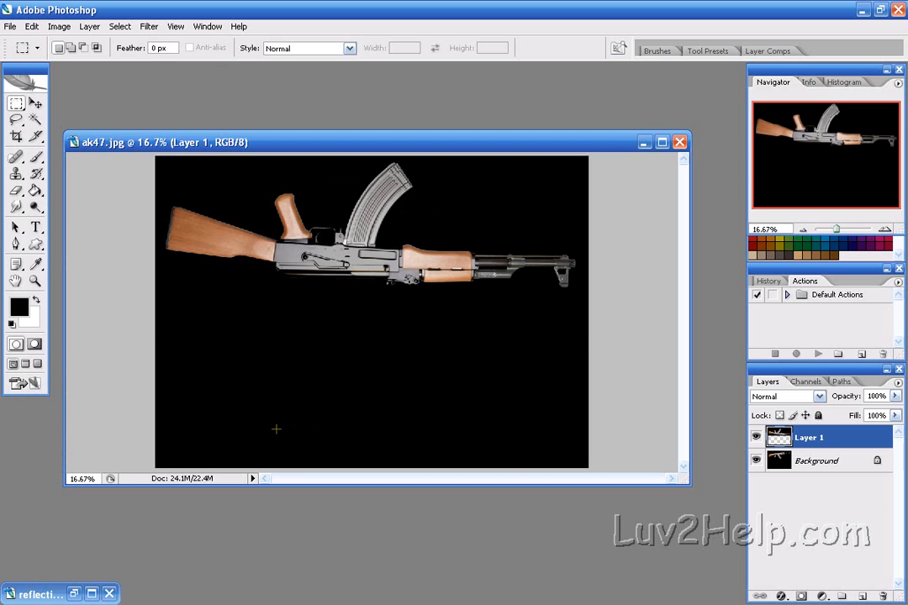
click(16, 104)
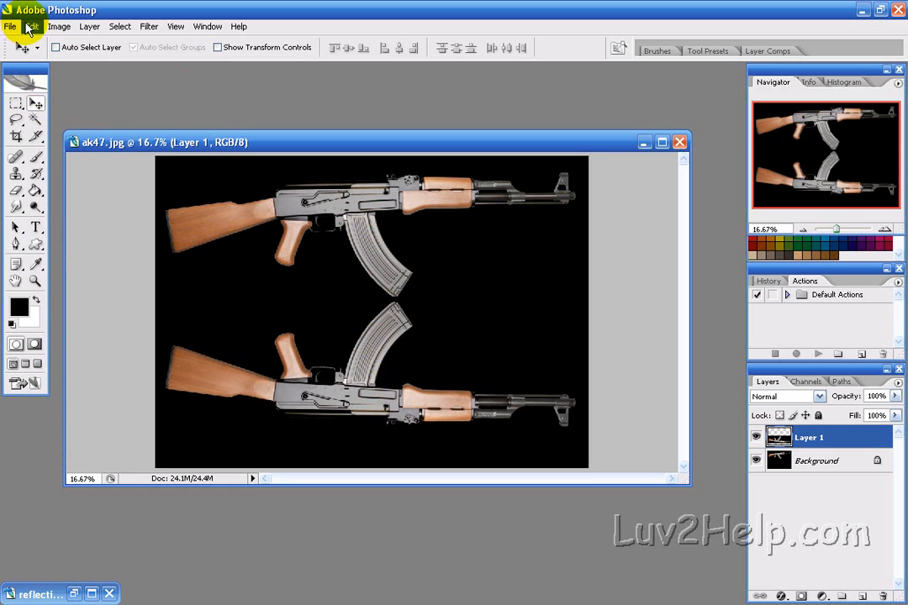
- Free Transform the flipped copy, dragging the bottom handle up to about 41% height
click(31, 26)
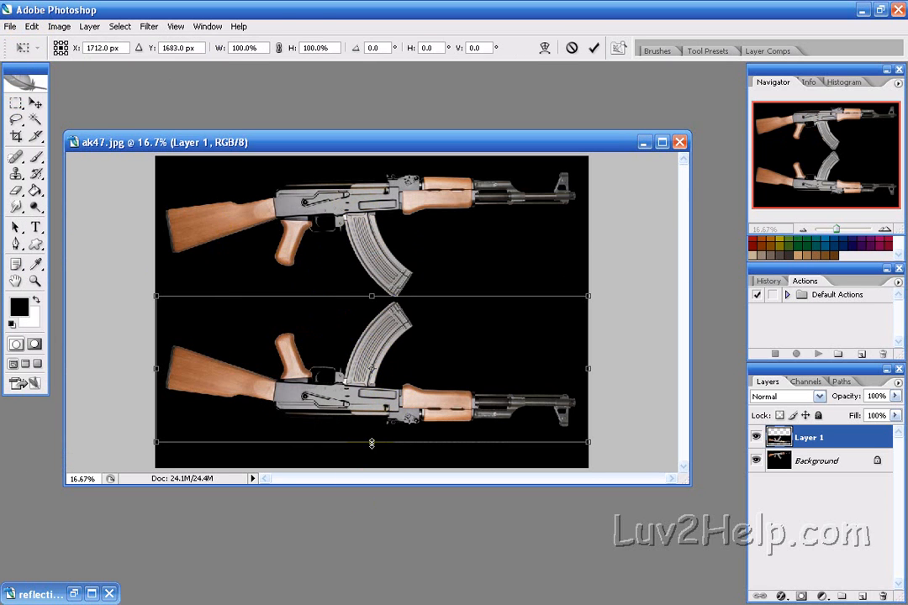
drag(371, 443, 369, 365)
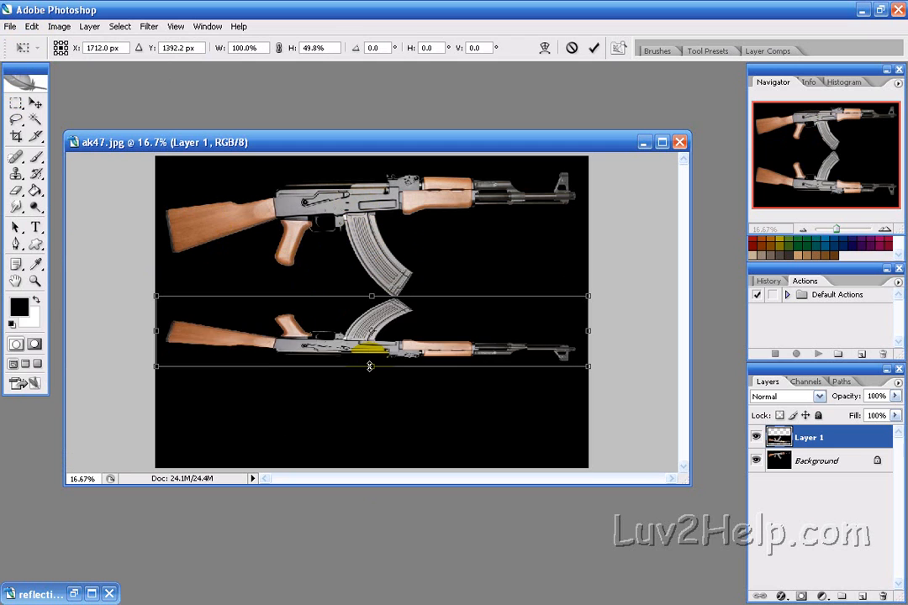
drag(370, 367, 370, 355)
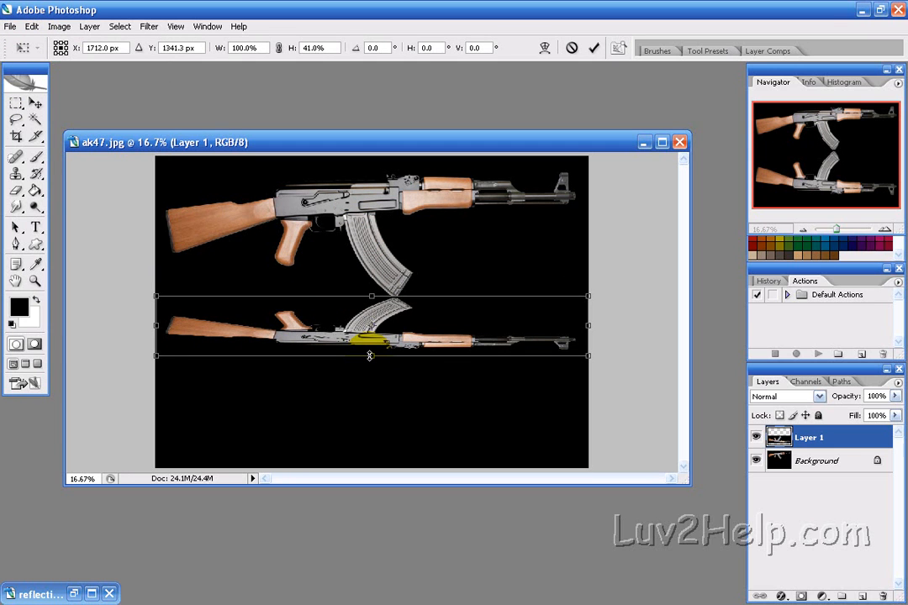
drag(369, 354, 369, 352)
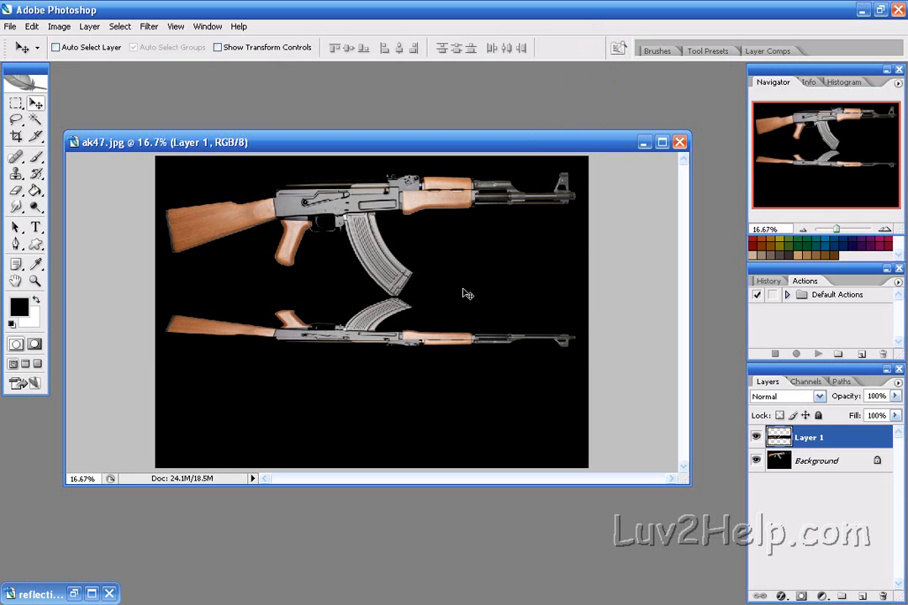
mouse_move(331, 260)
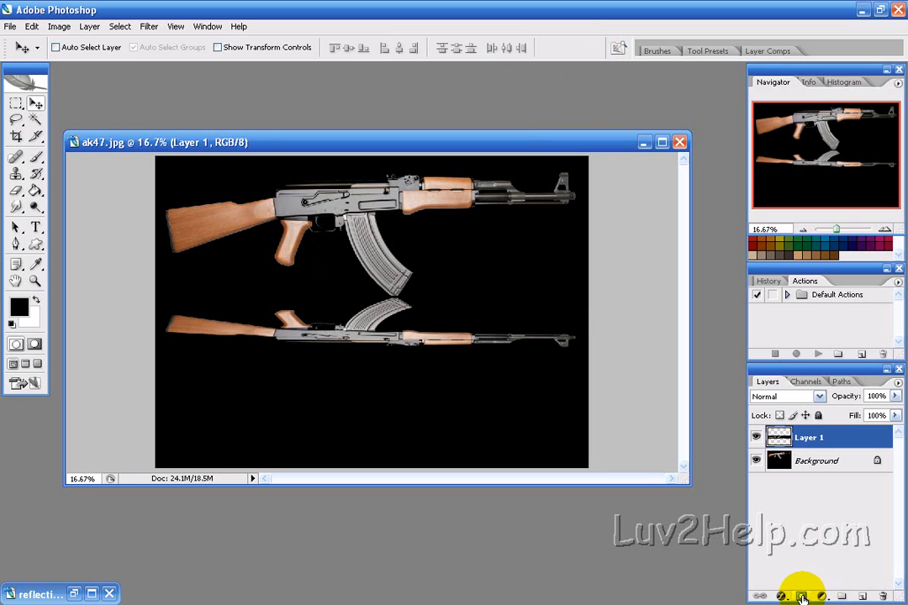
- Add a layer mask to the reflection and drag a black-to-white gradient over it
click(801, 595)
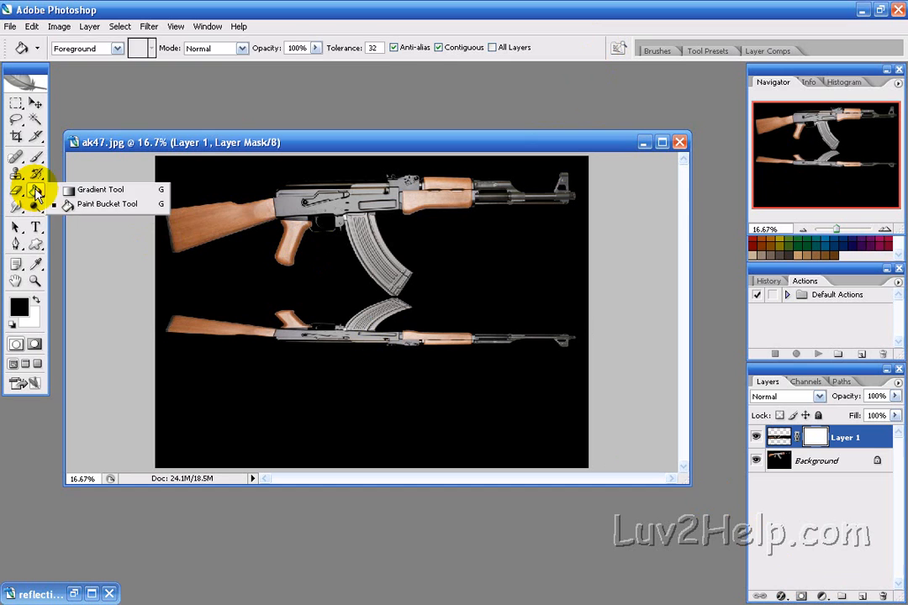
click(99, 190)
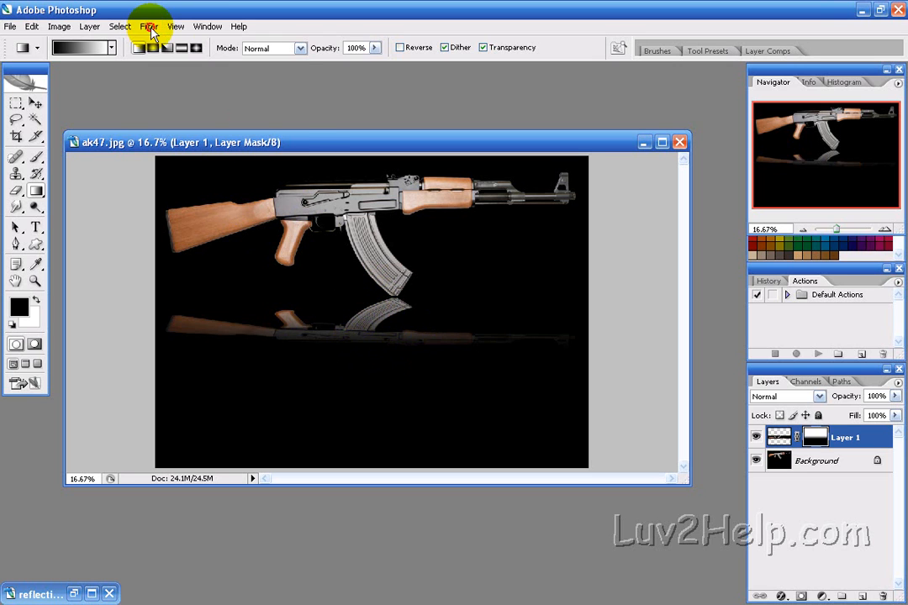
click(149, 26)
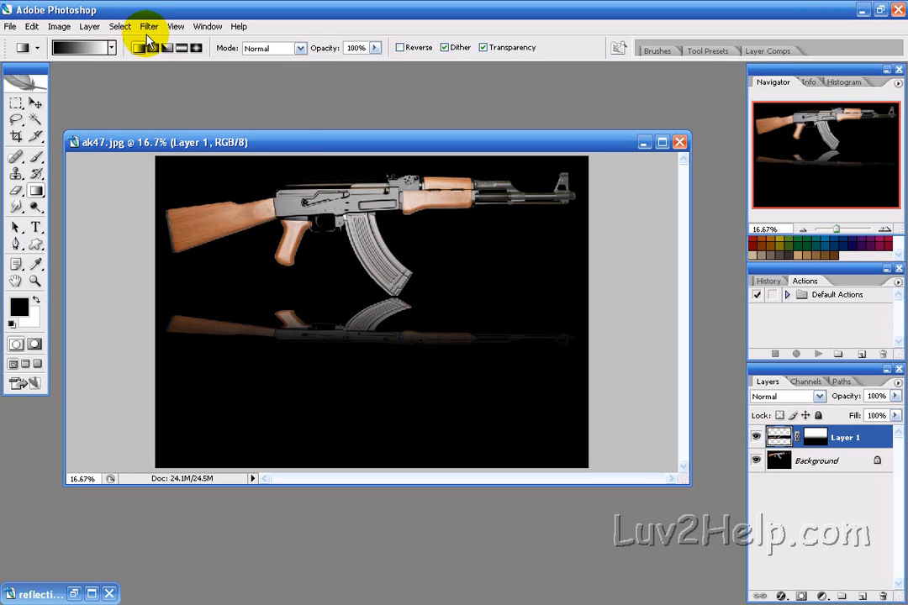
- Preview a Gaussian Blur on the reflection, settling the radius around 2.9 pixels
click(148, 26)
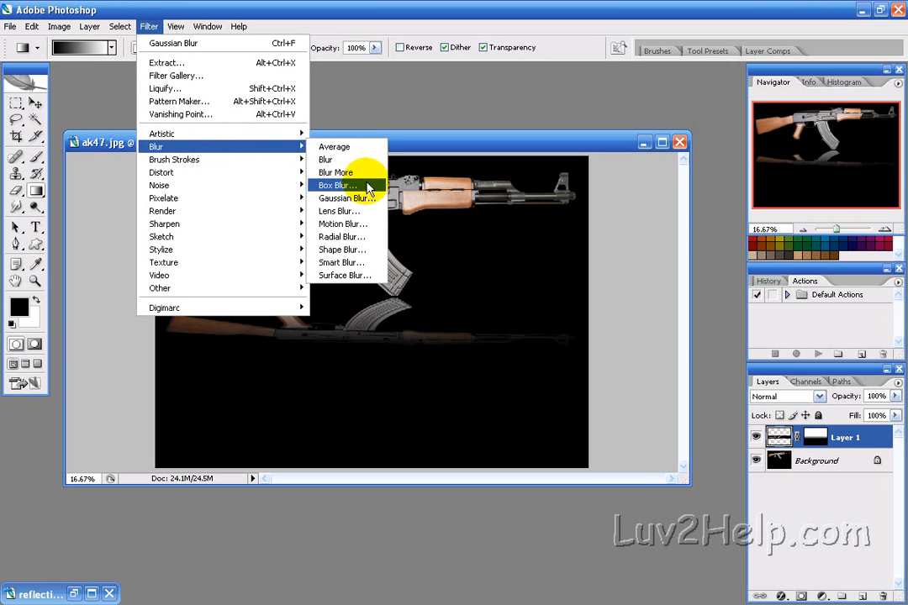
click(346, 198)
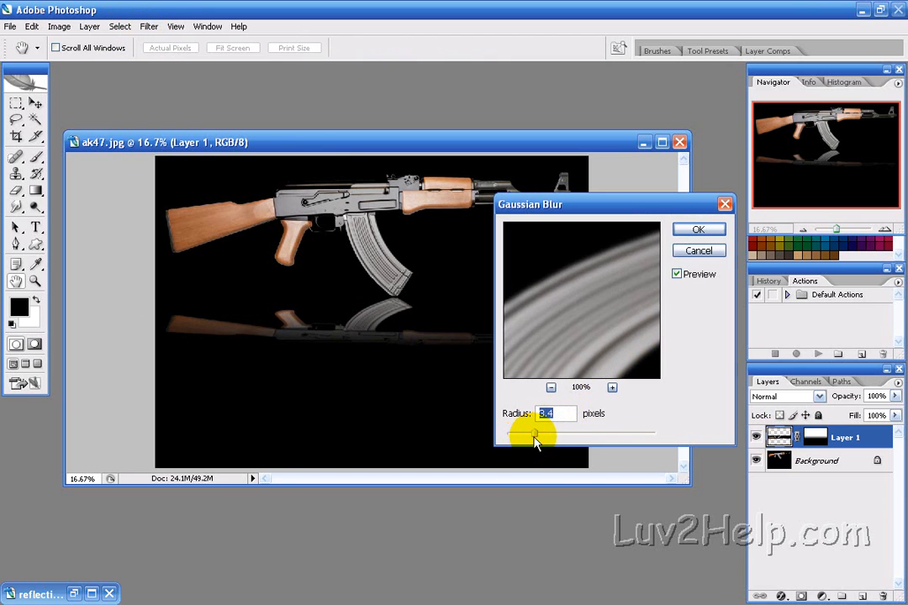
drag(534, 433, 583, 433)
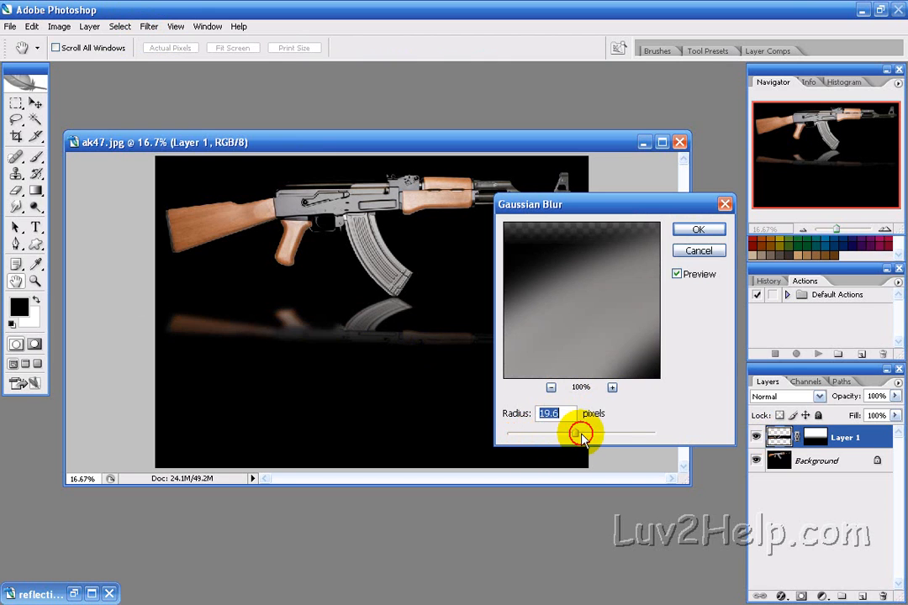
drag(583, 433, 587, 433)
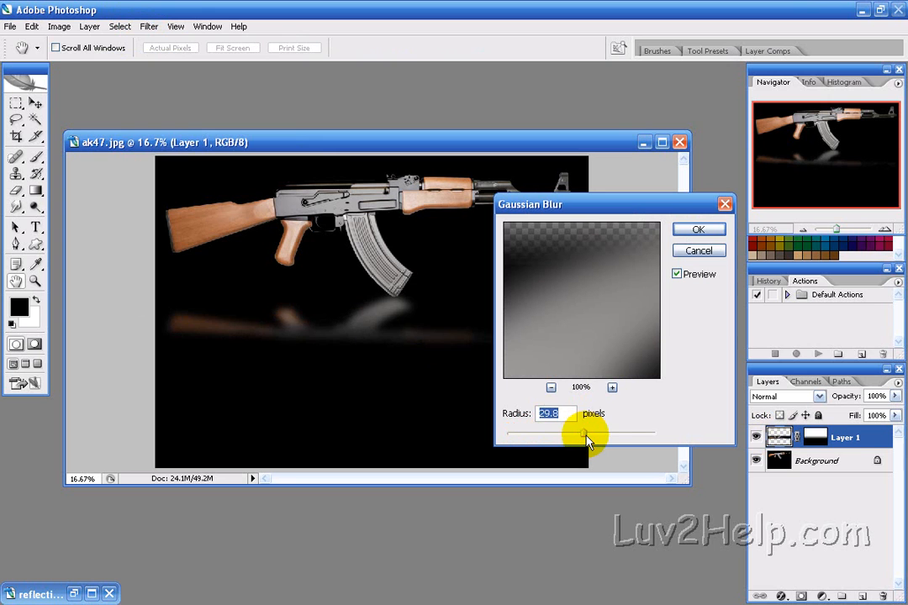
drag(586, 433, 542, 433)
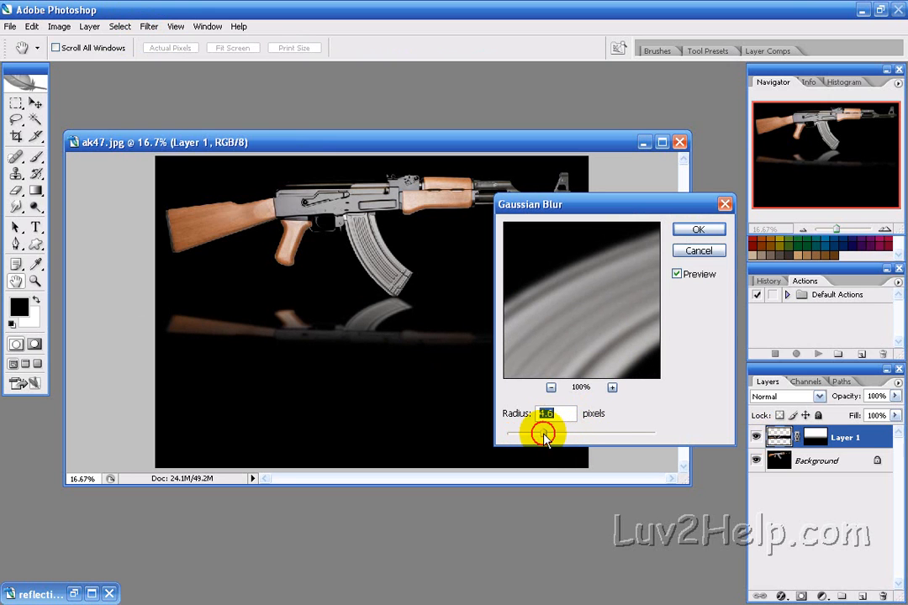
drag(545, 432, 532, 432)
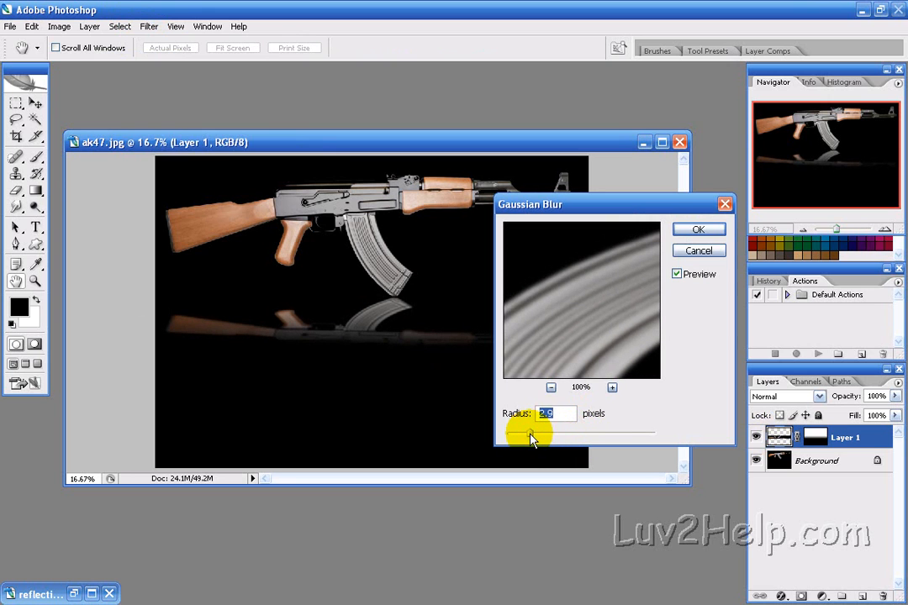